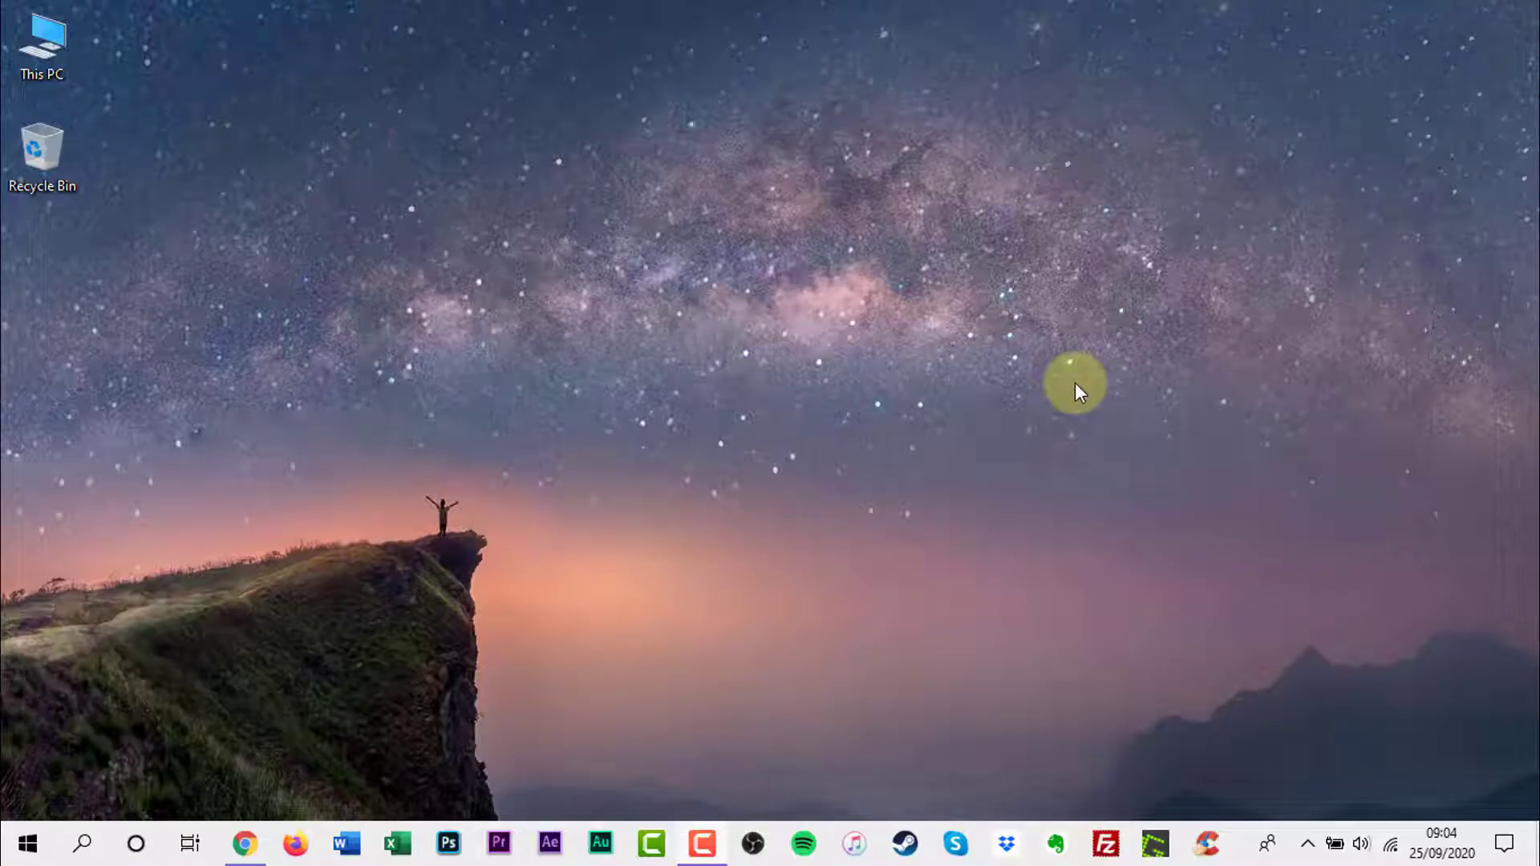
pyautogui.moveTo(410, 679)
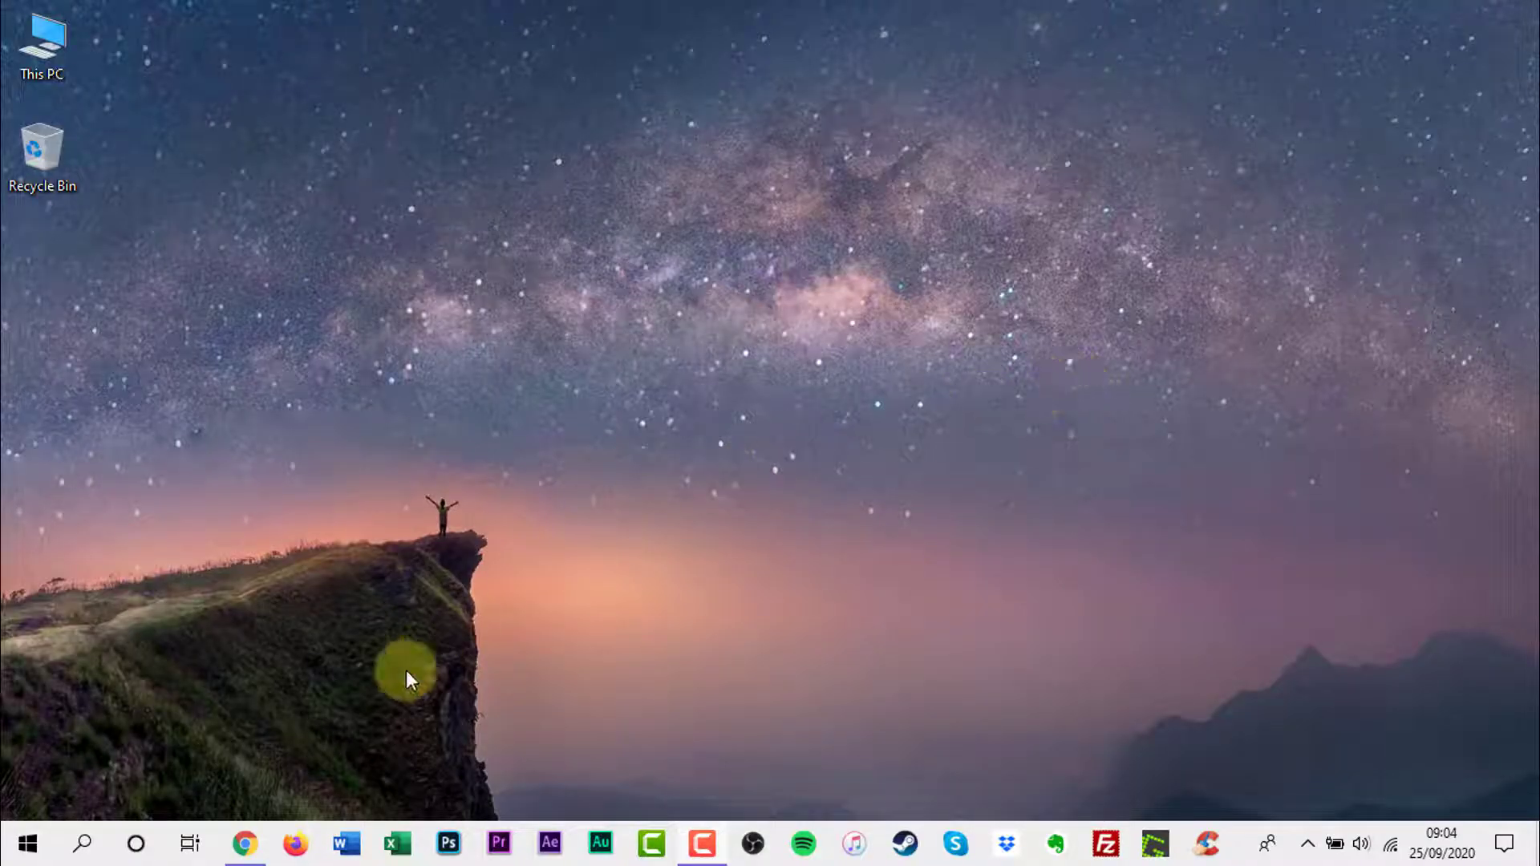
# Launch Chrome from the Windows taskbar.
pyautogui.click(244, 843)
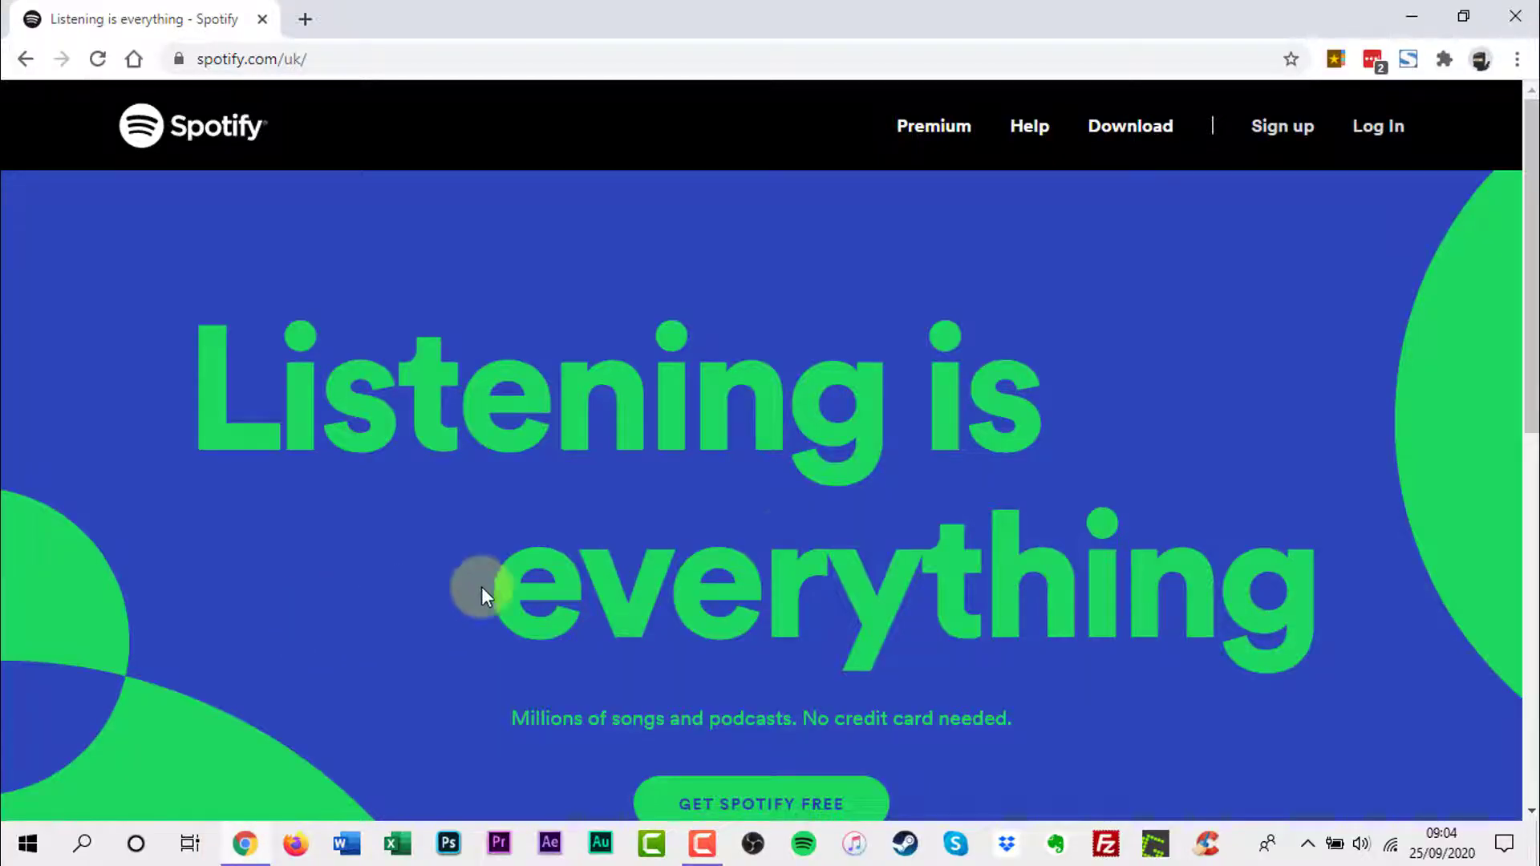
pyautogui.moveTo(1379, 126)
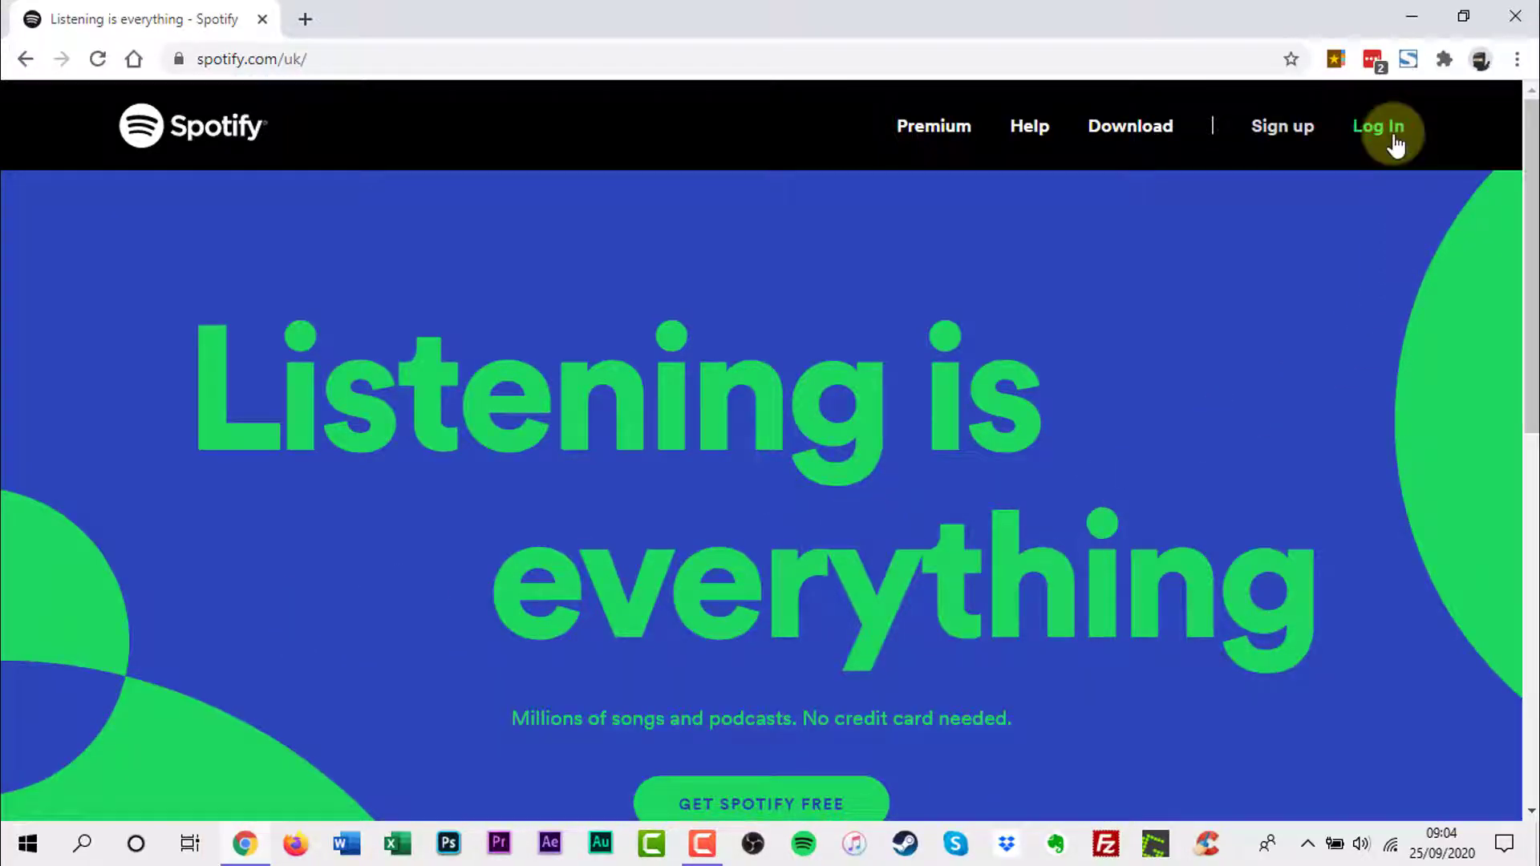
# Sign in to Spotify and open the profile account menu.
pyautogui.click(1379, 126)
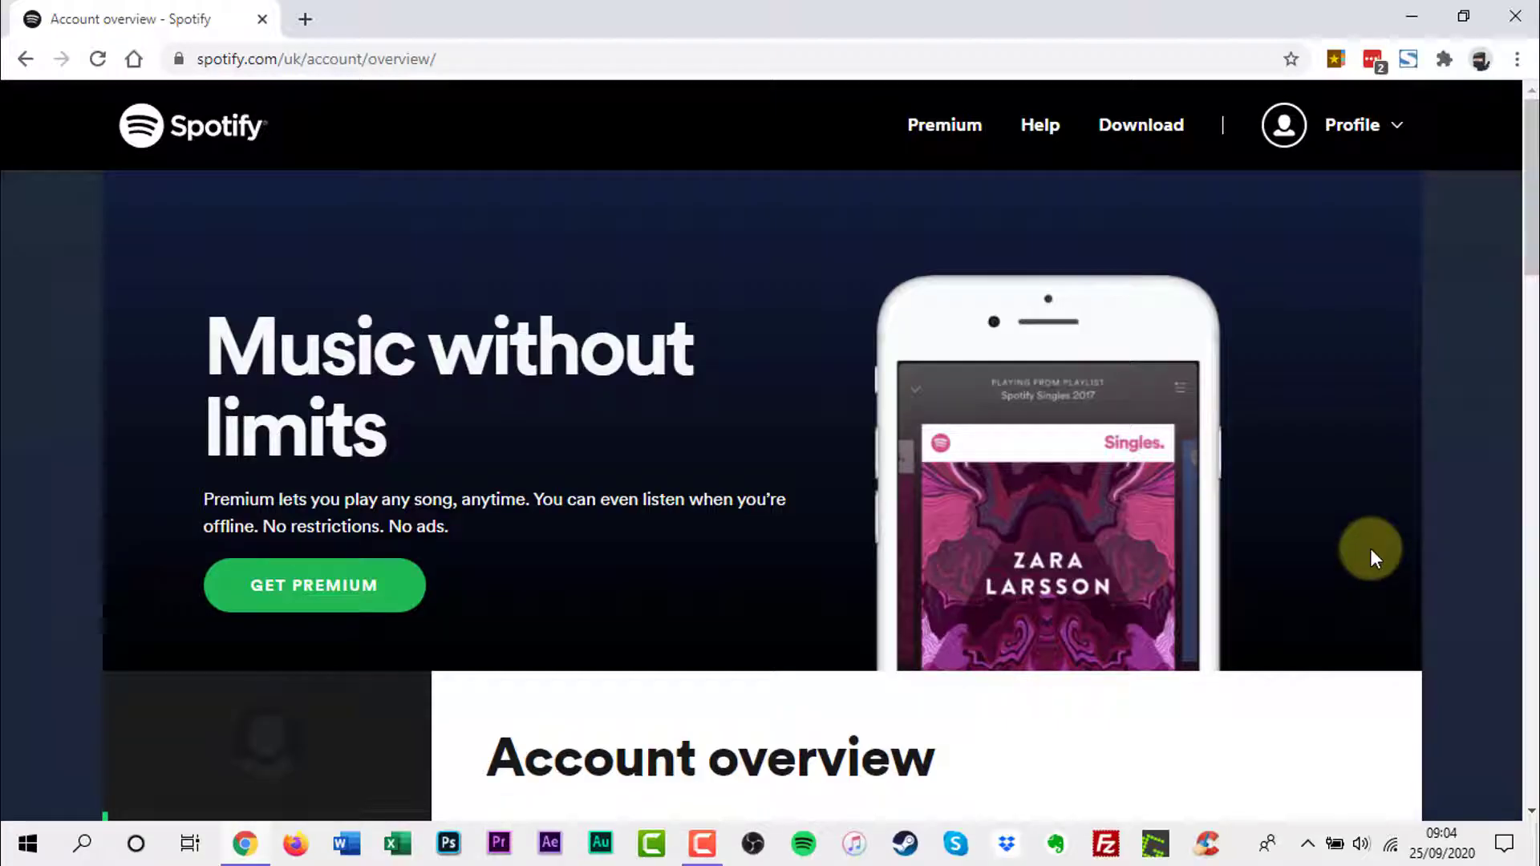
pyautogui.click(1353, 125)
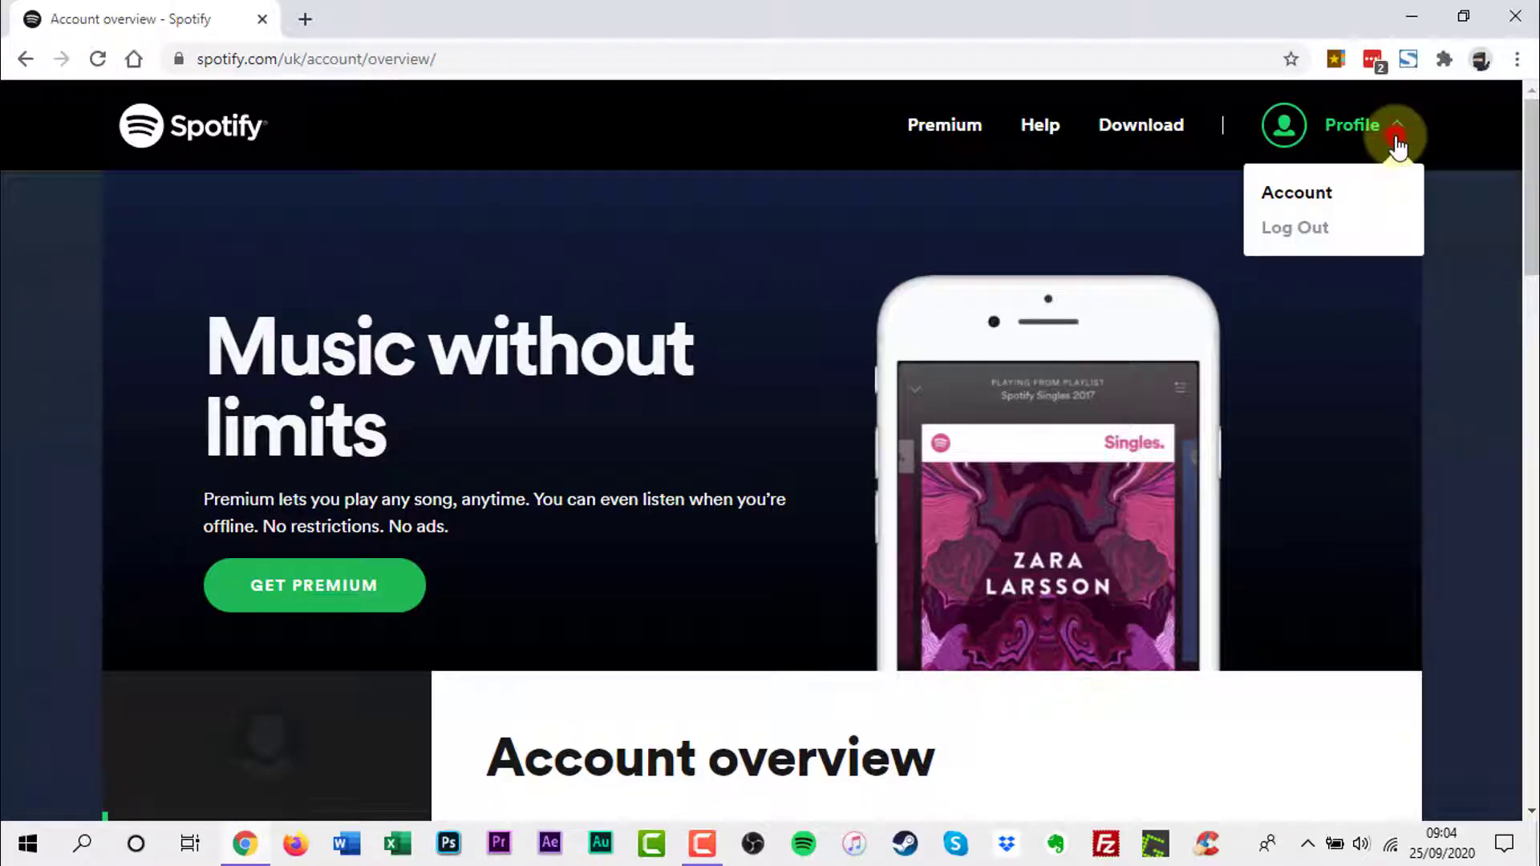
pyautogui.moveTo(1296, 192)
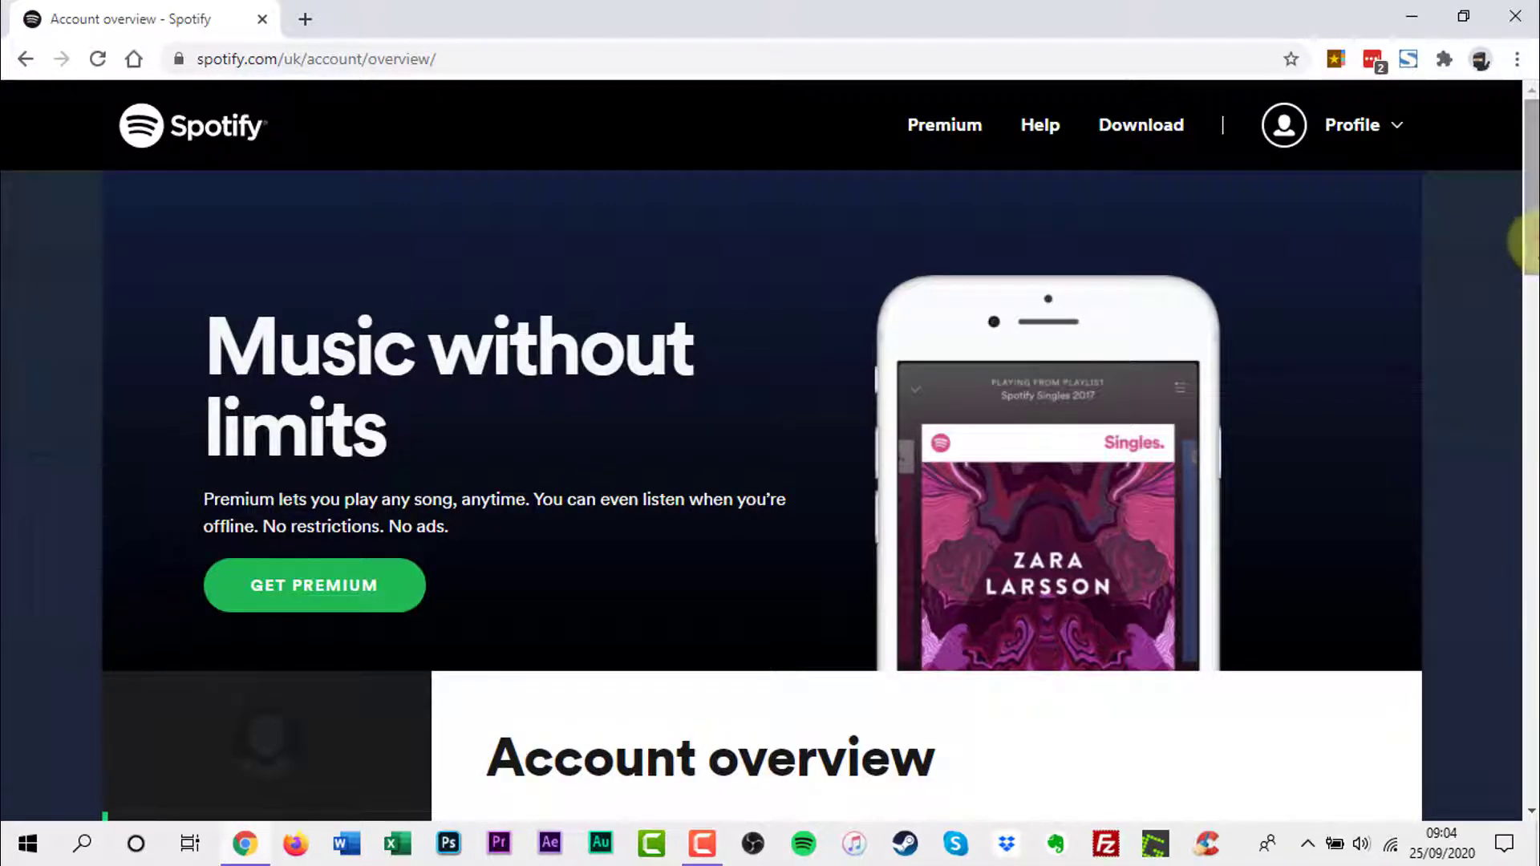
pyautogui.scroll(-3)
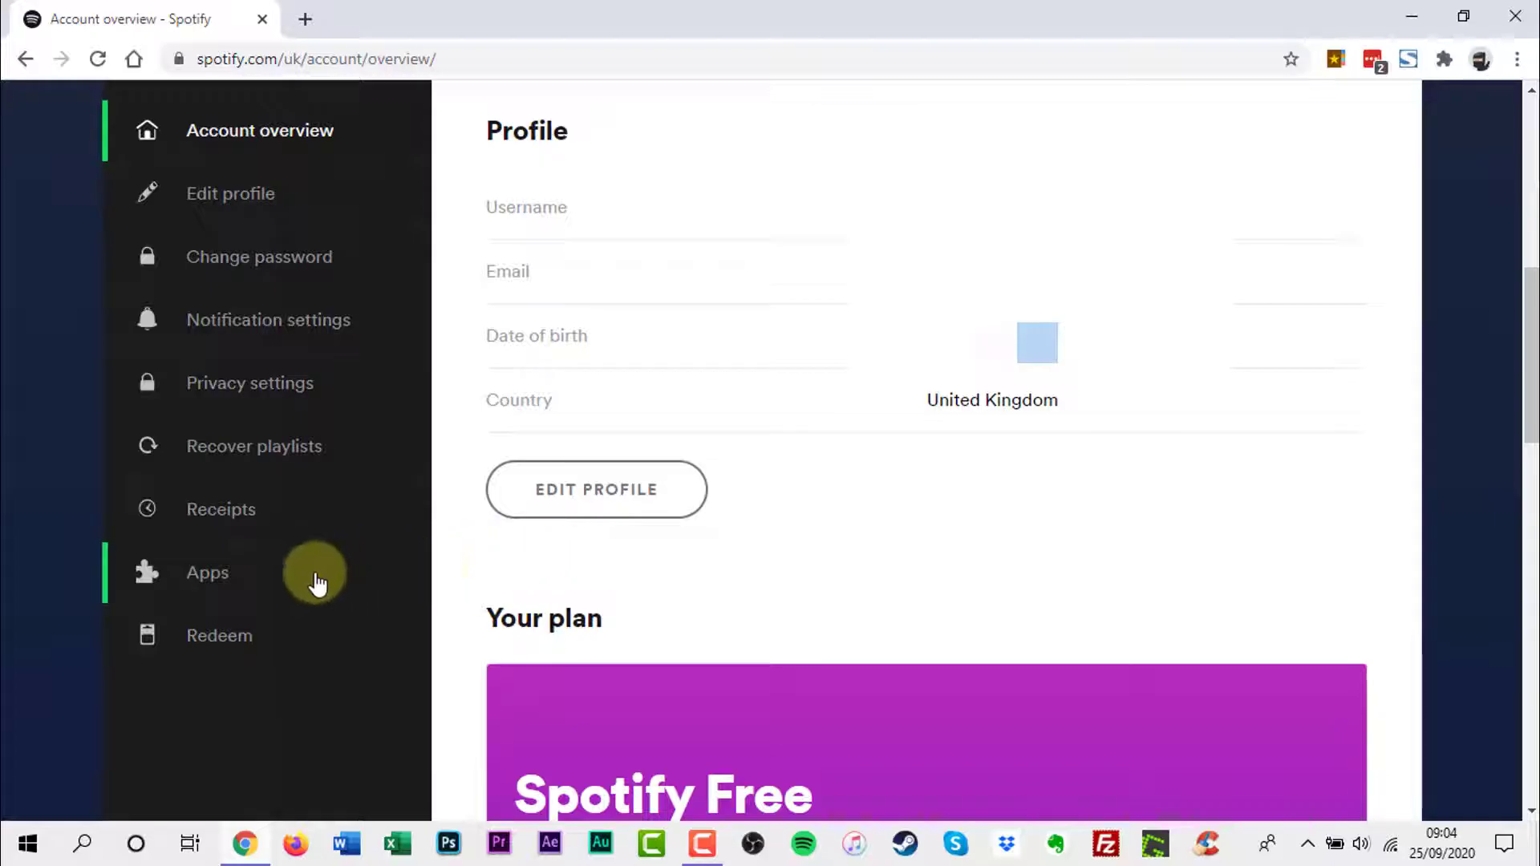
pyautogui.click(206, 573)
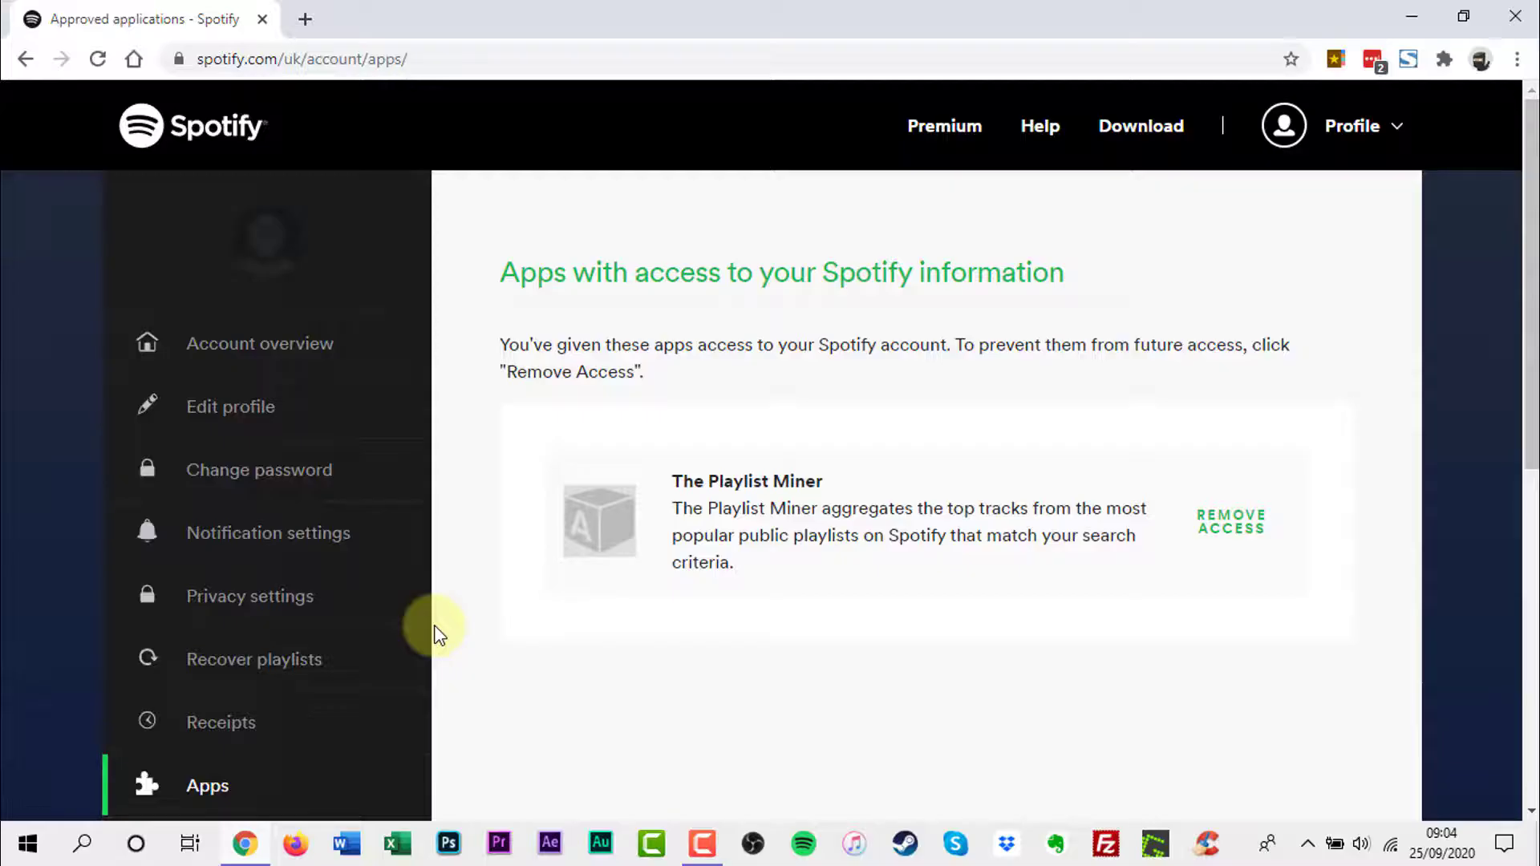
pyautogui.moveTo(1068, 669)
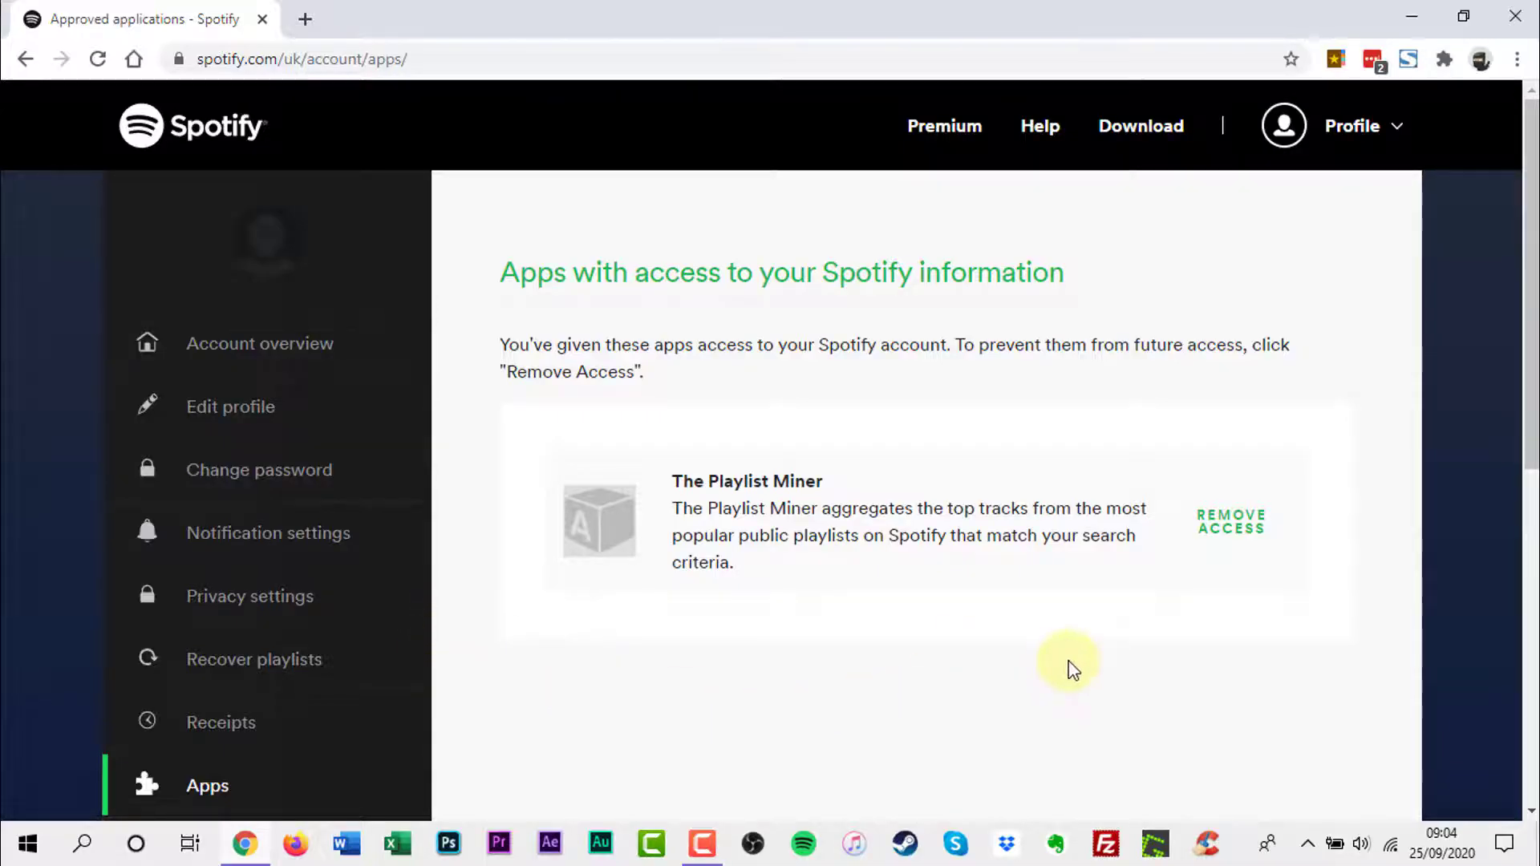
pyautogui.moveTo(1231, 531)
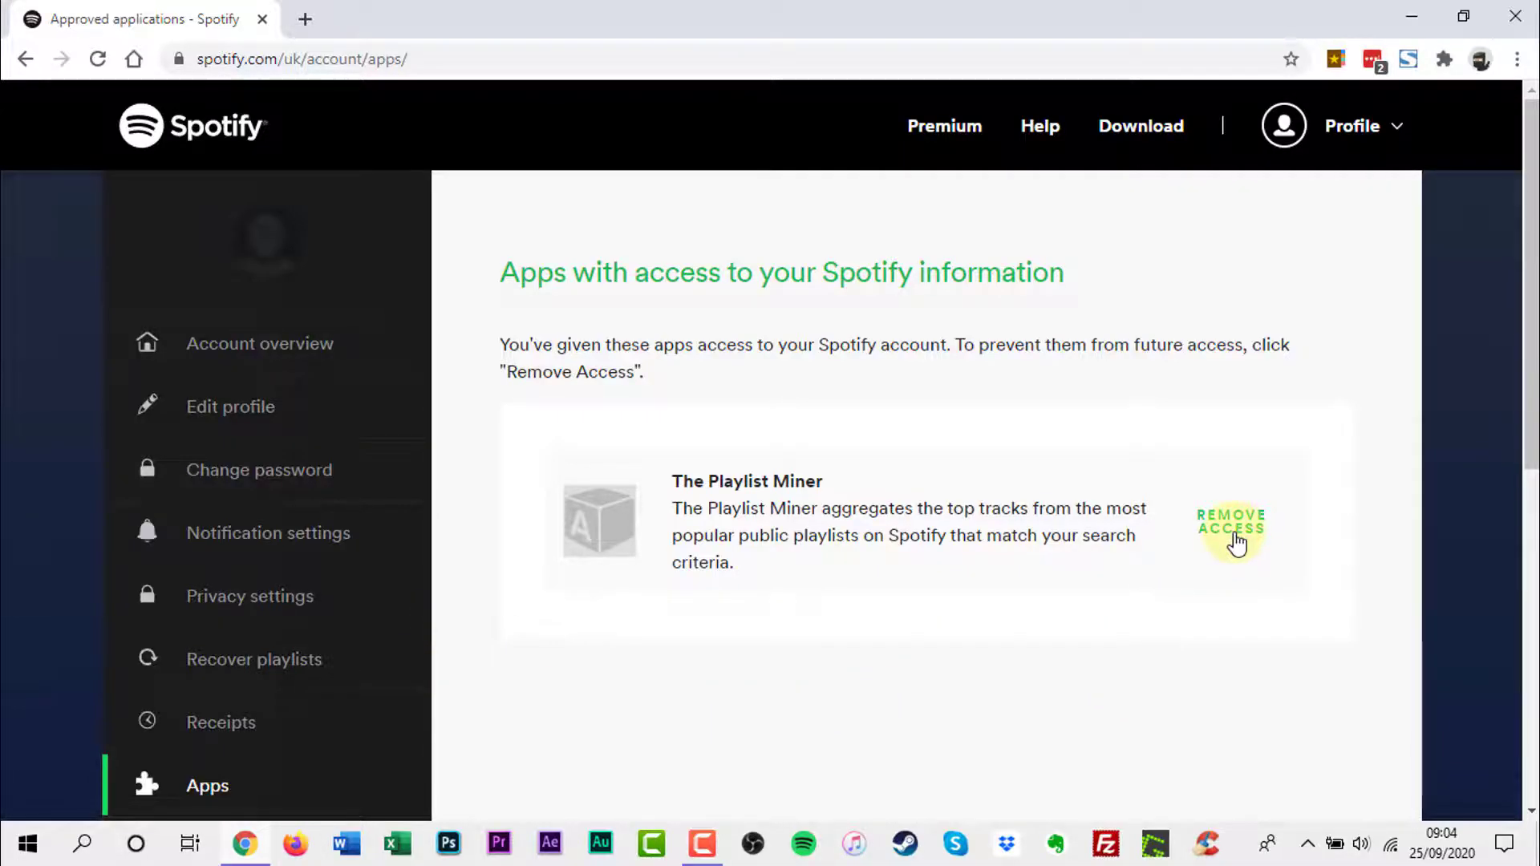
# Revoke The Playlist Miner's access with Remove Access.
pyautogui.click(1230, 527)
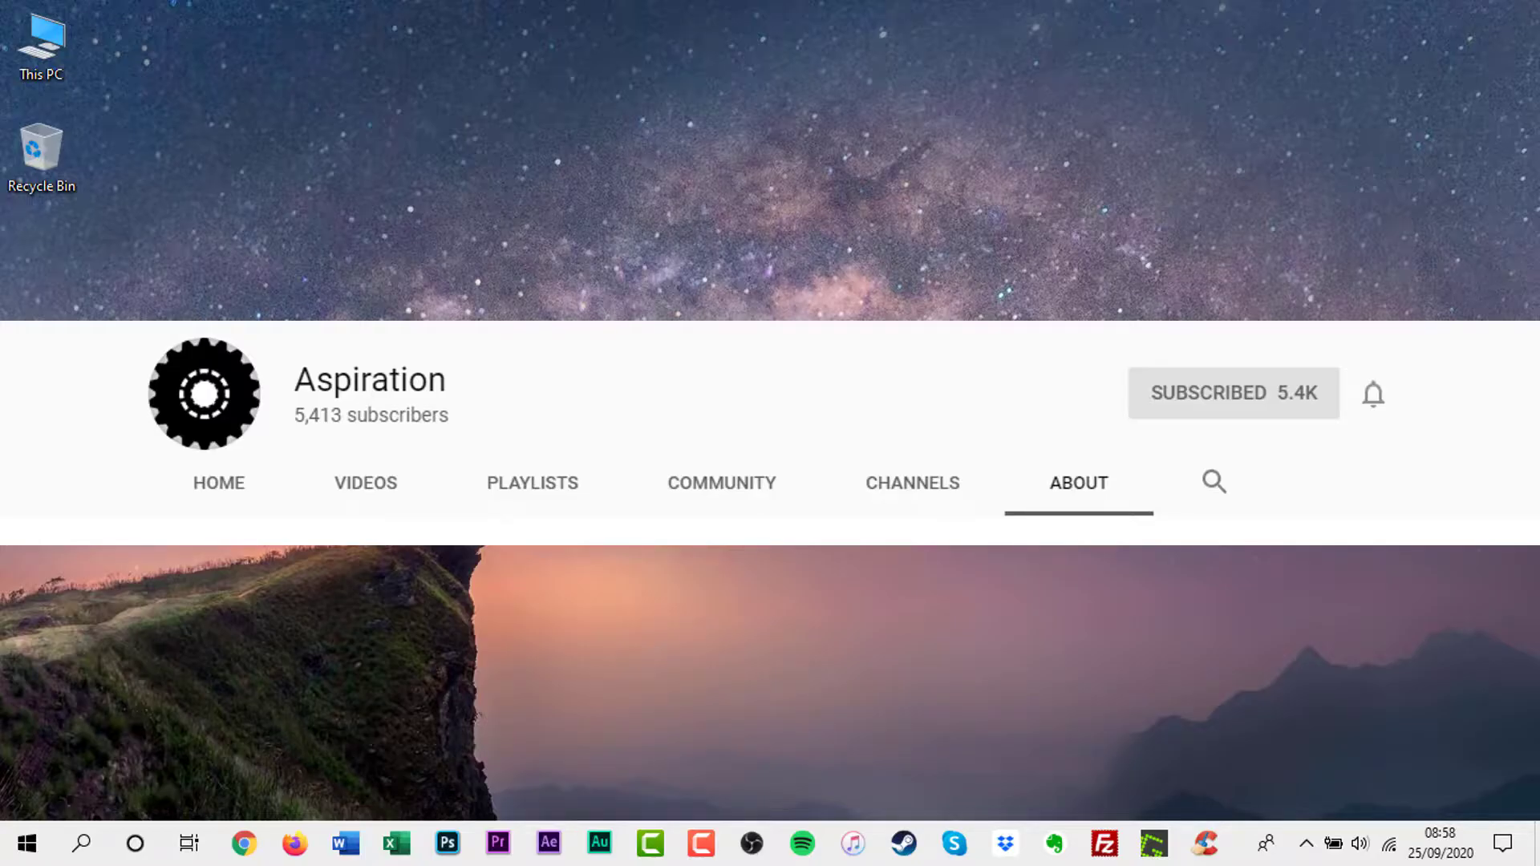
# Switch on the notification bell for the subscribed Aspiration YouTube channel.
pyautogui.click(1372, 393)
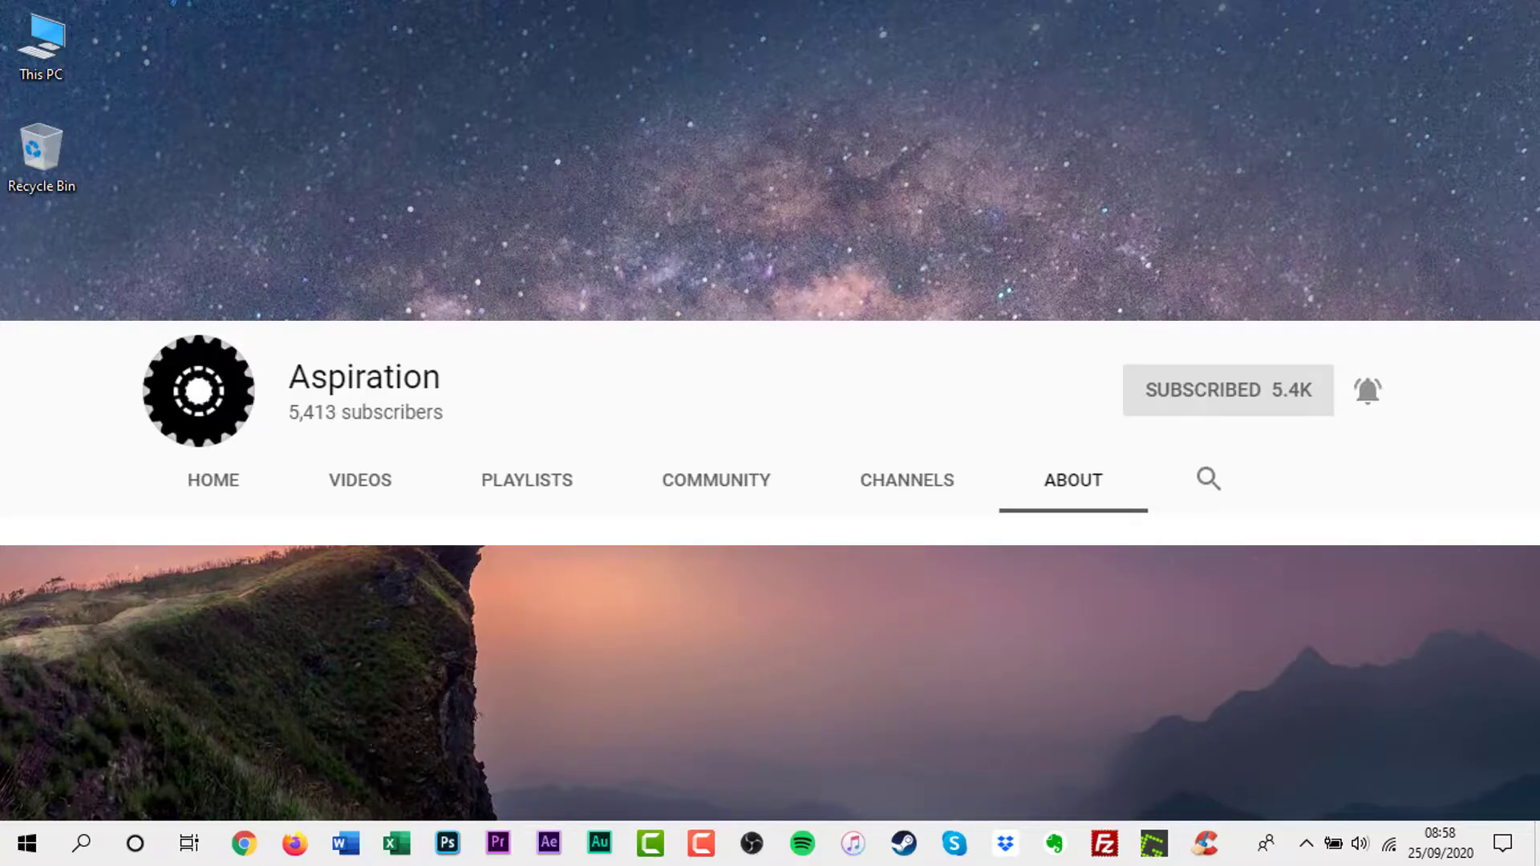